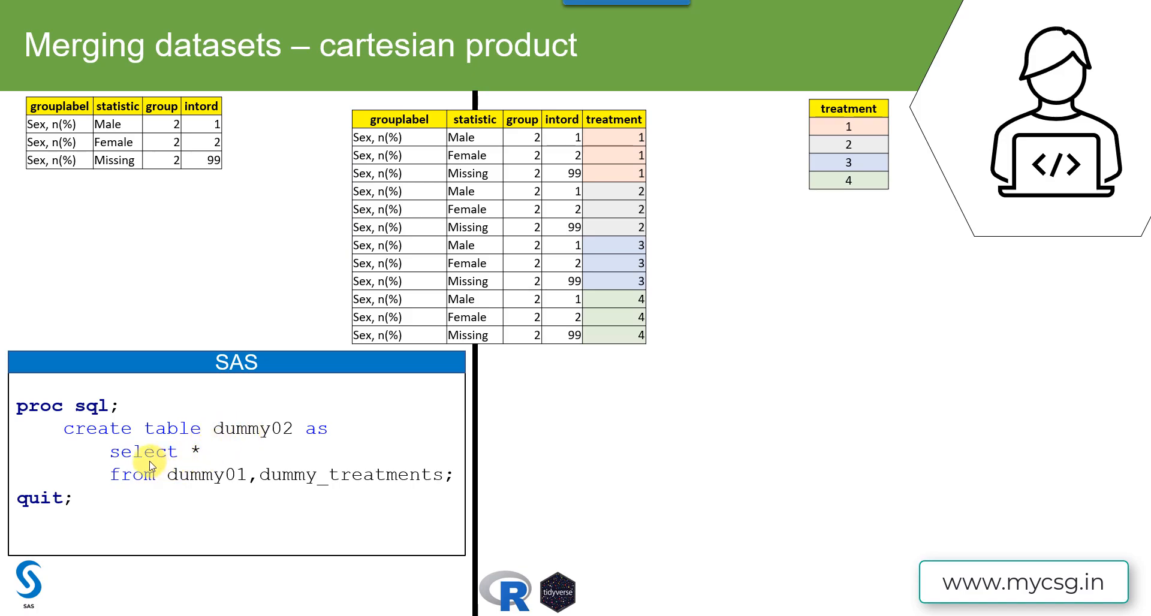
pyautogui.moveTo(207, 471)
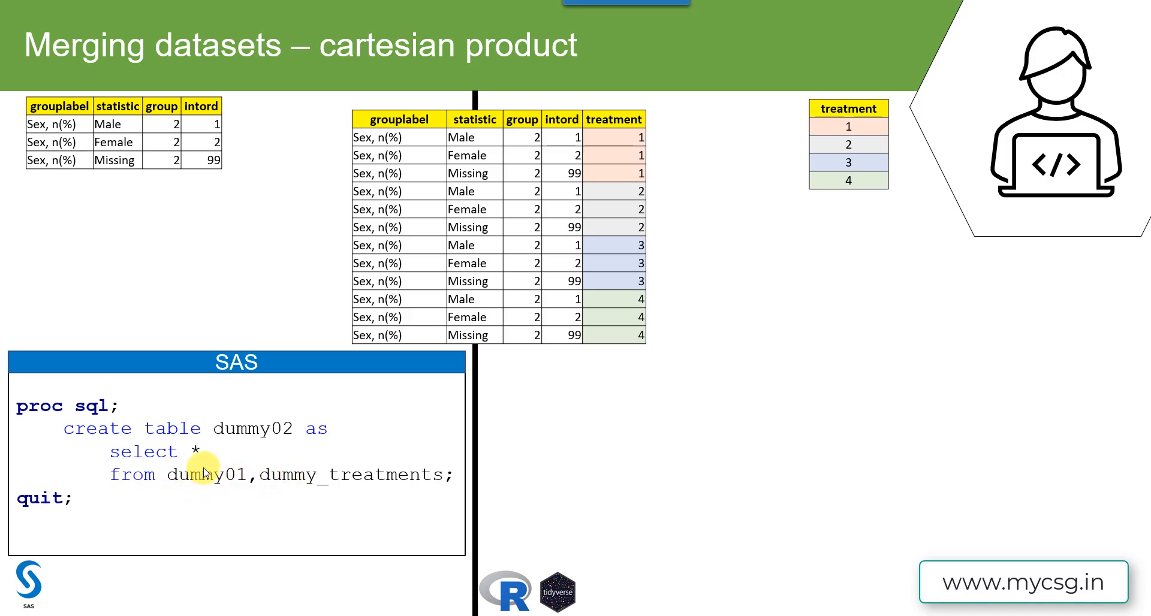
pyautogui.moveTo(182, 124)
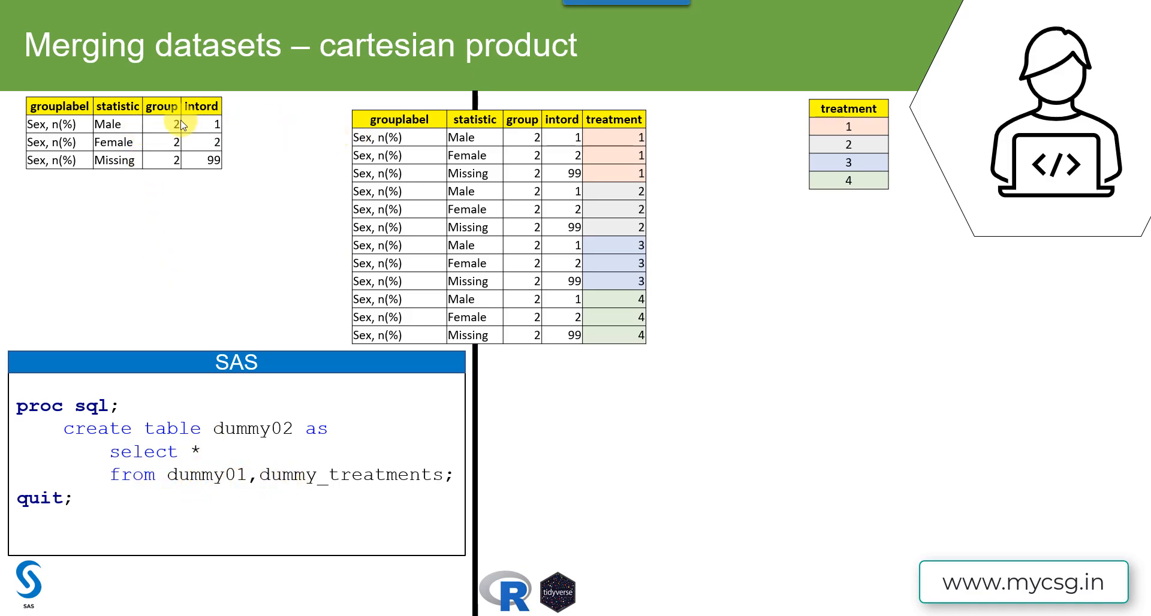
pyautogui.moveTo(864, 97)
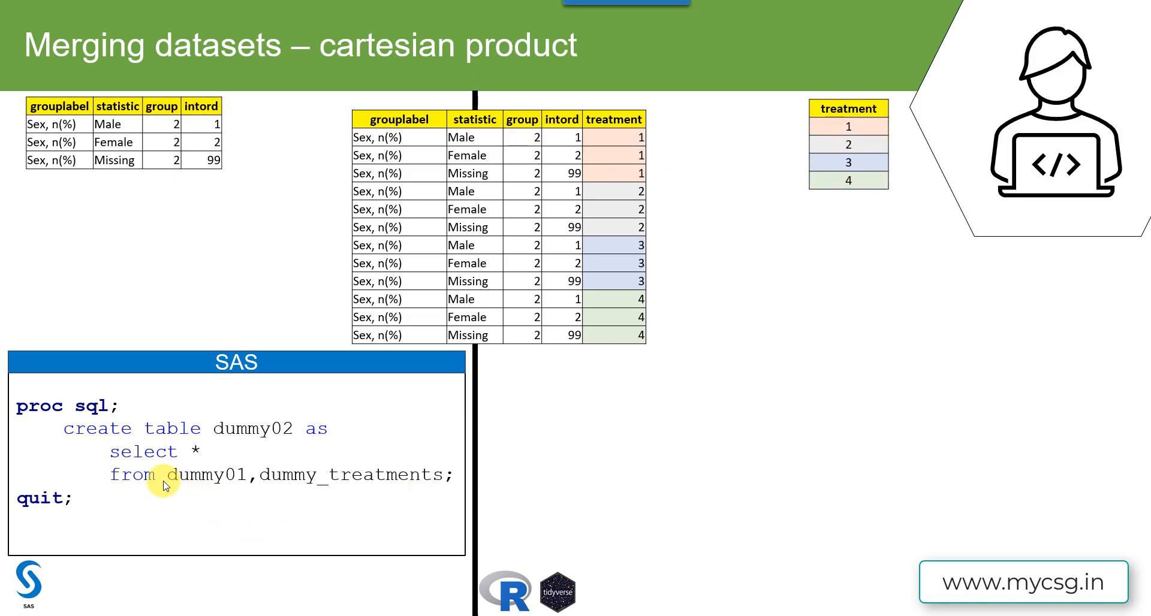
pyautogui.moveTo(308, 485)
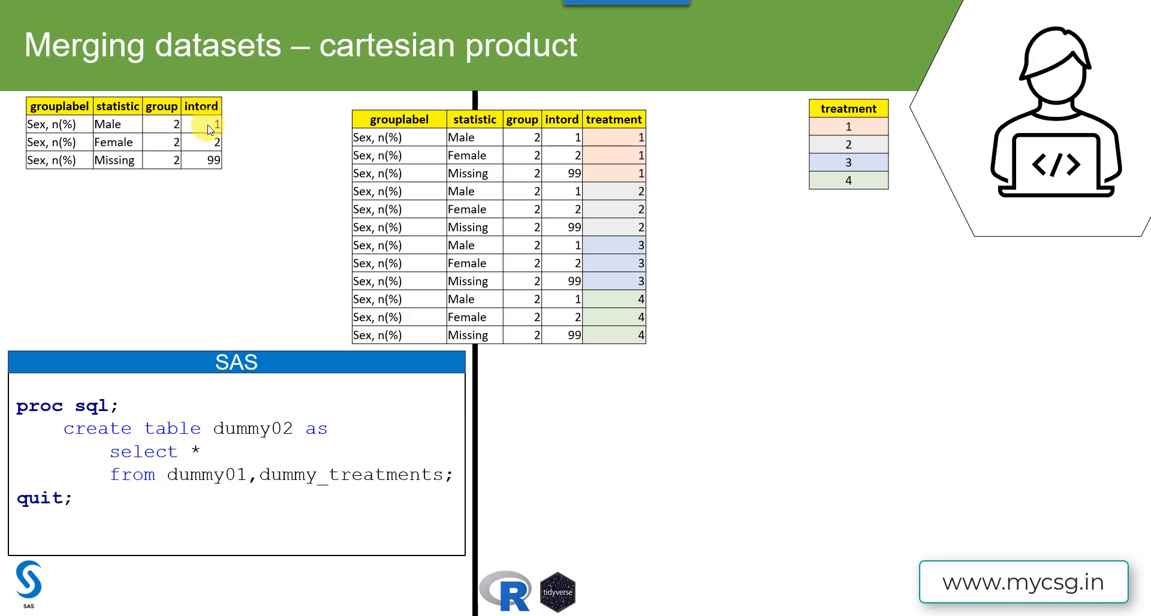
pyautogui.moveTo(690, 338)
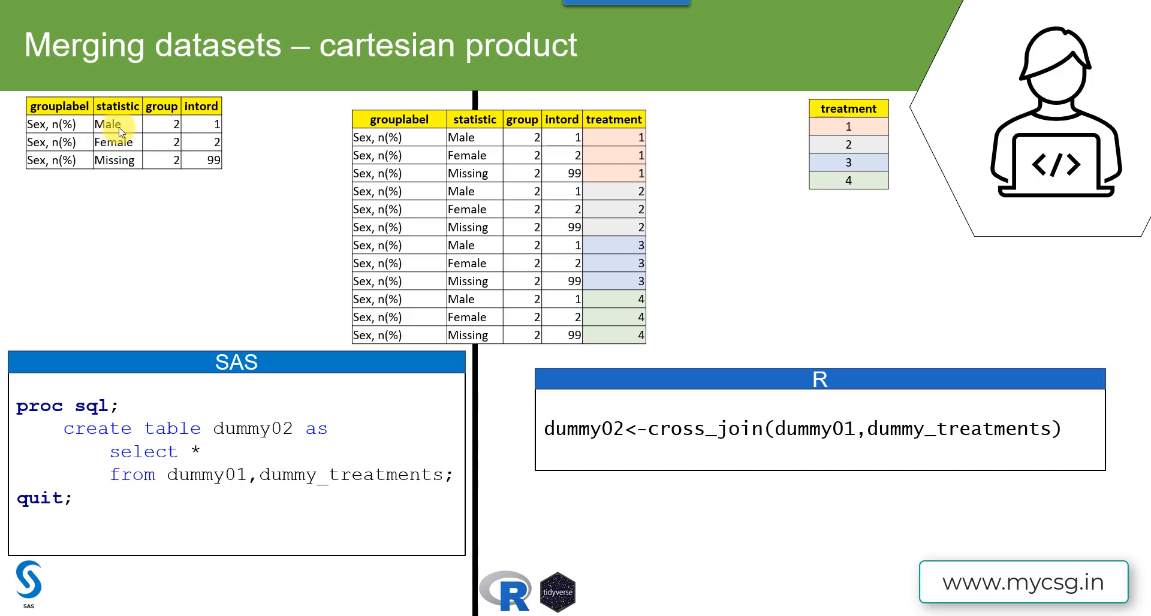
pyautogui.moveTo(848, 126)
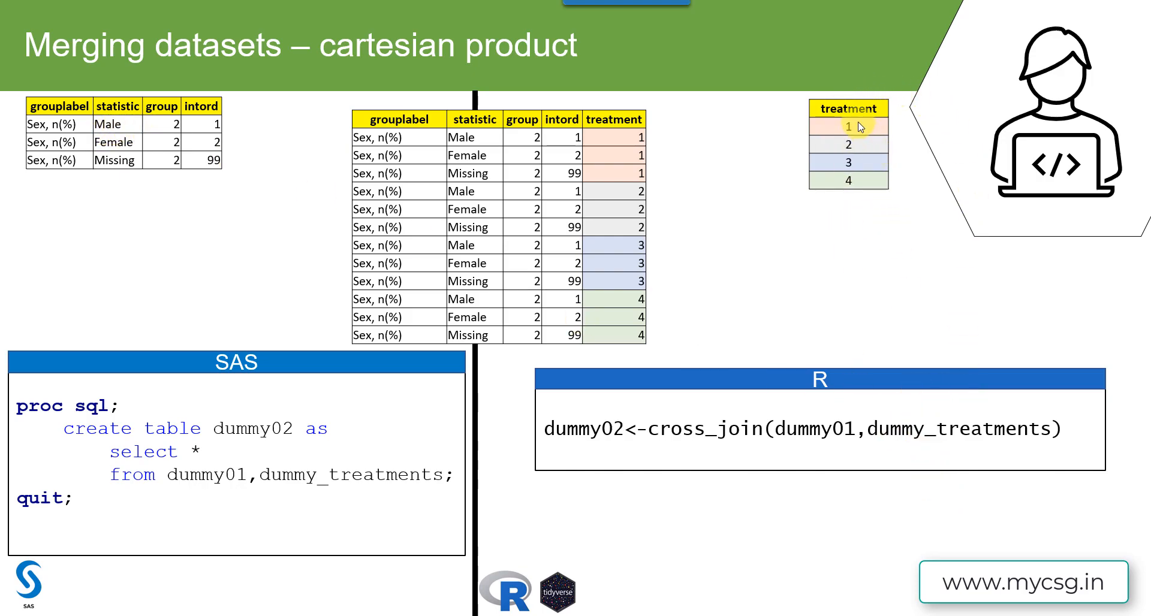
pyautogui.moveTo(839, 202)
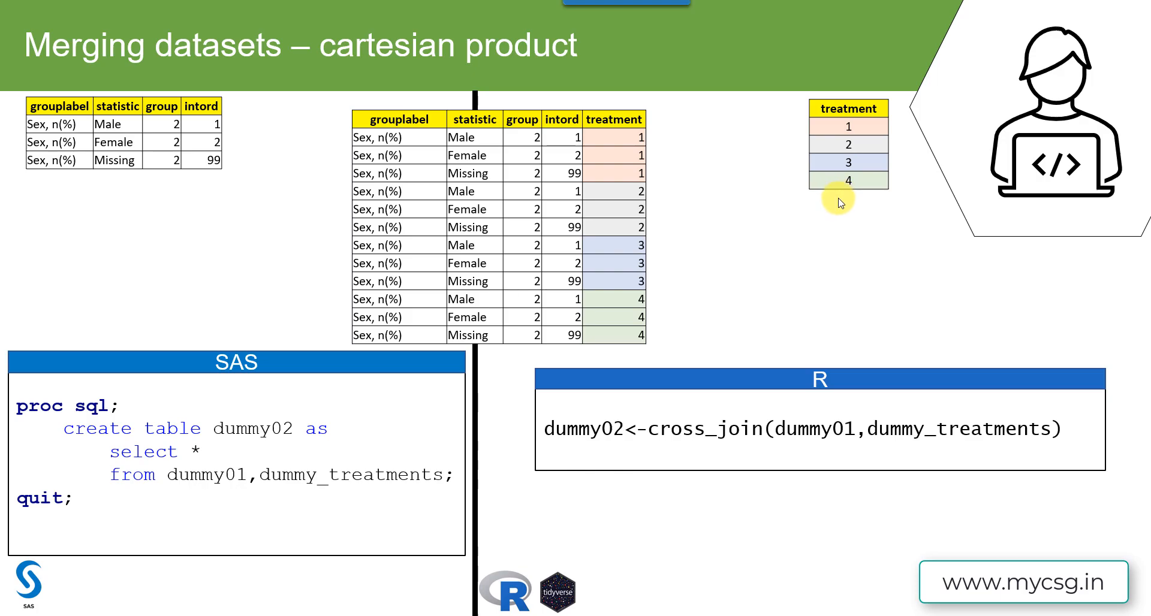
pyautogui.moveTo(871, 492)
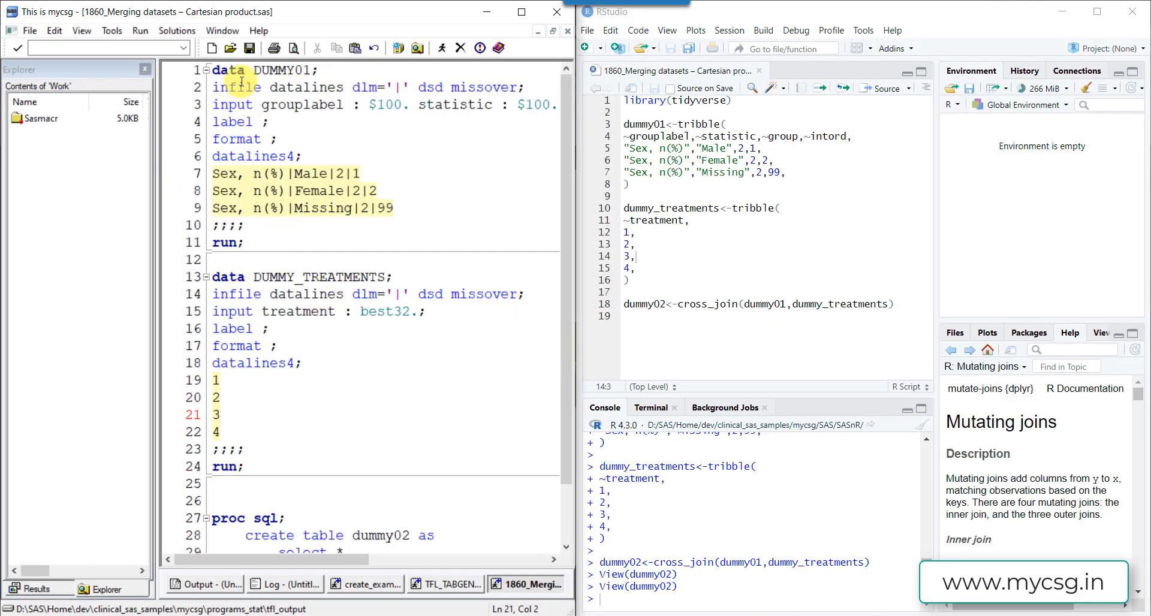
pyautogui.moveTo(242, 194)
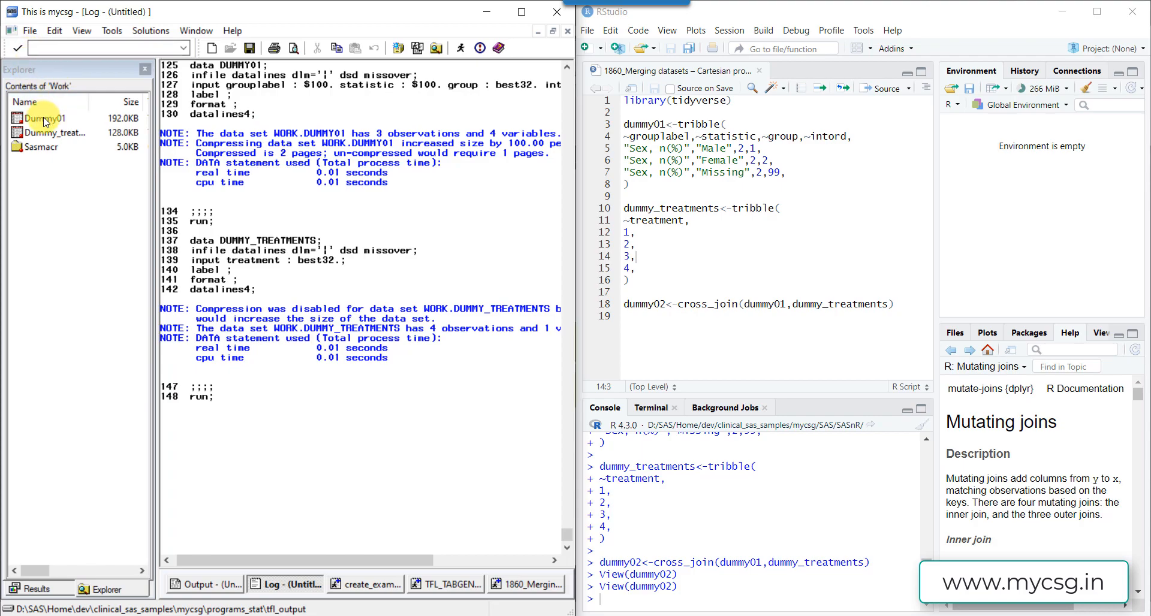
# Step: View the Dummy01 (3 rows) and Dummy_treatments (4 rows) datasets from the Work library
pyautogui.doubleClick(46, 117)
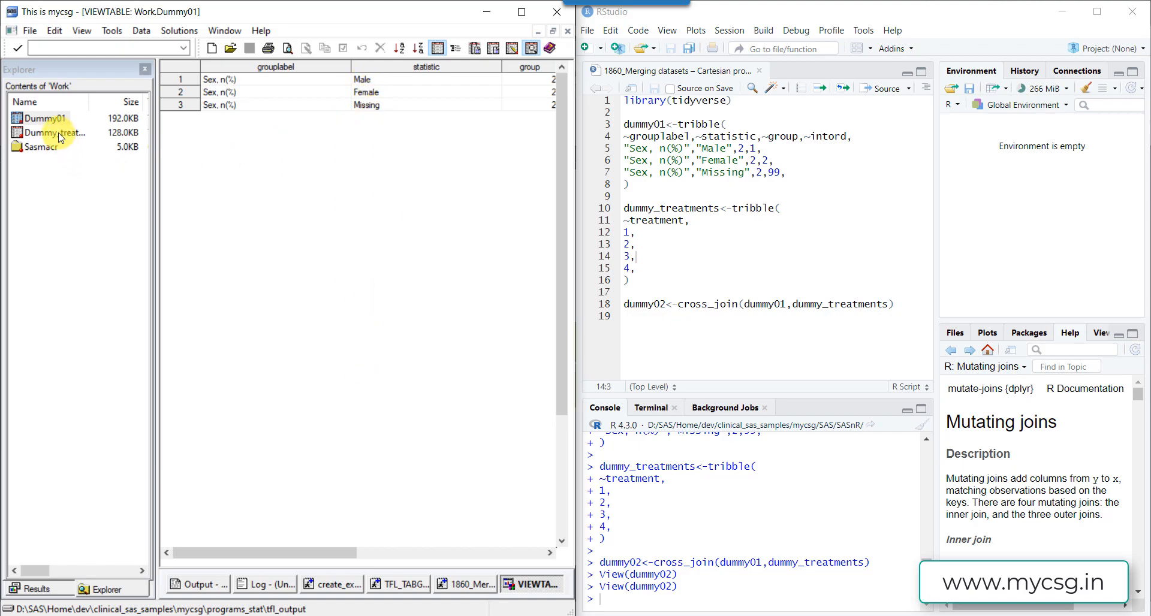
pyautogui.doubleClick(54, 132)
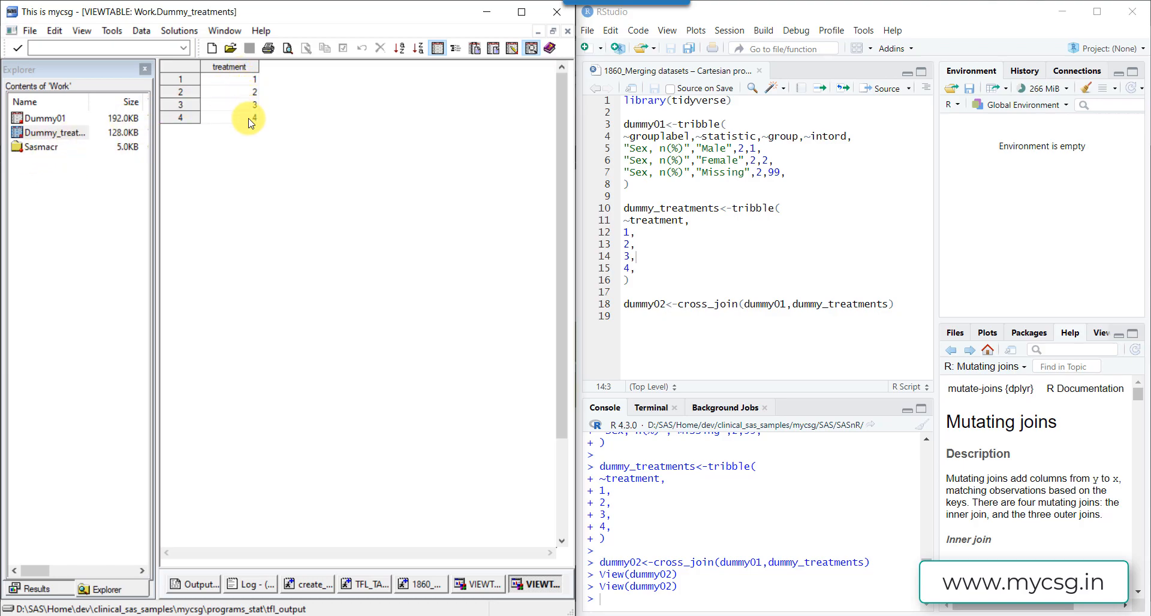
pyautogui.moveTo(245, 127)
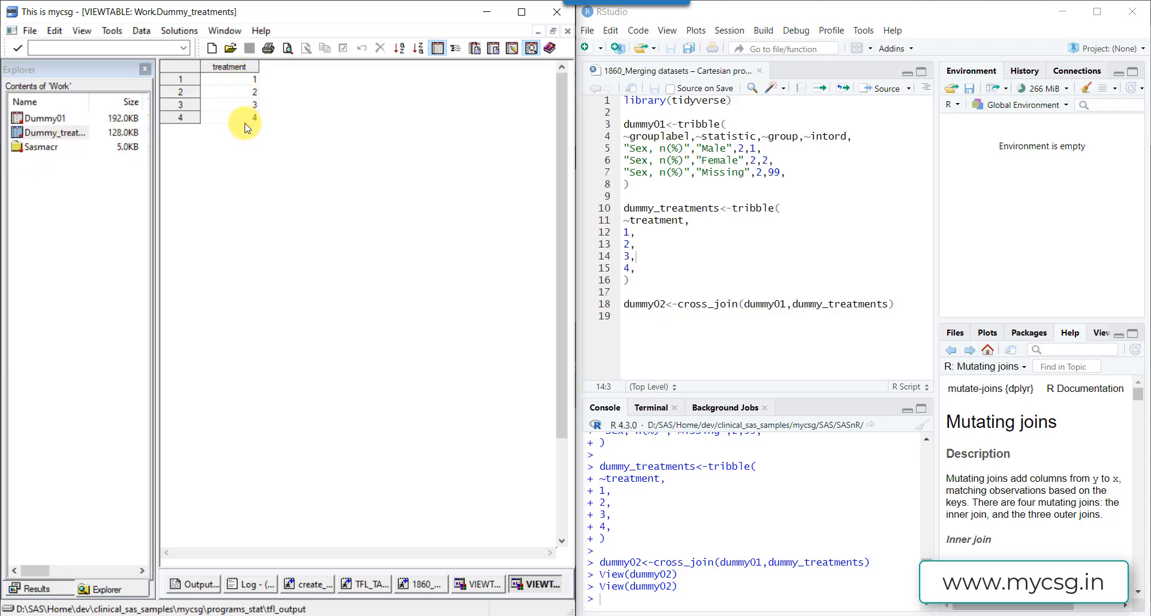
pyautogui.moveTo(427, 570)
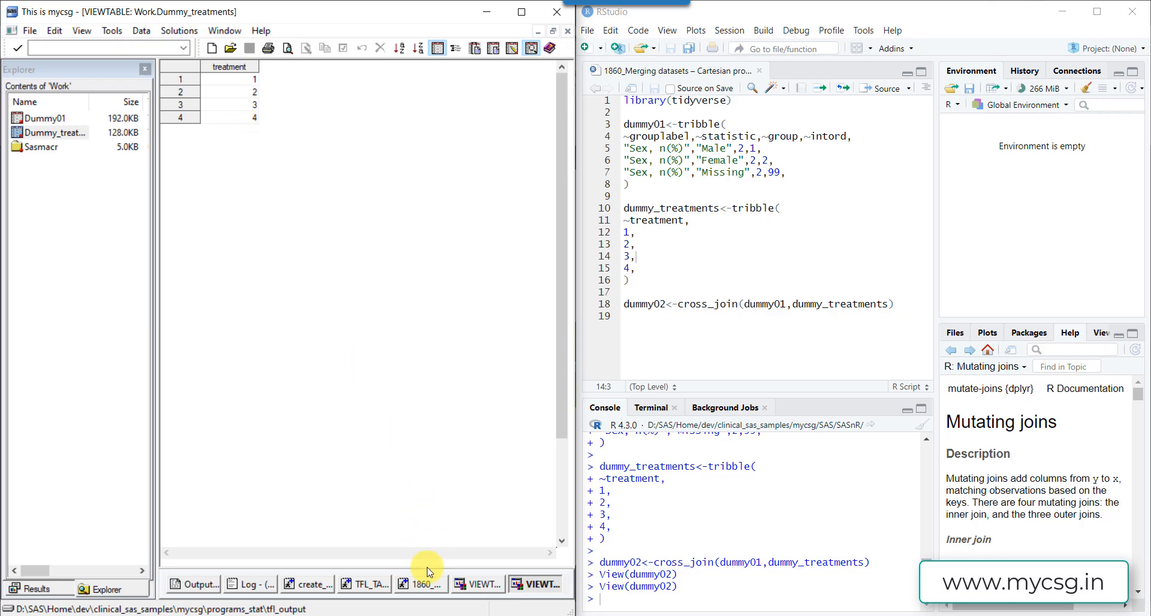
# Step: Return to the program editor holding the PROC SQL cross-join code for dummy02
pyautogui.click(421, 584)
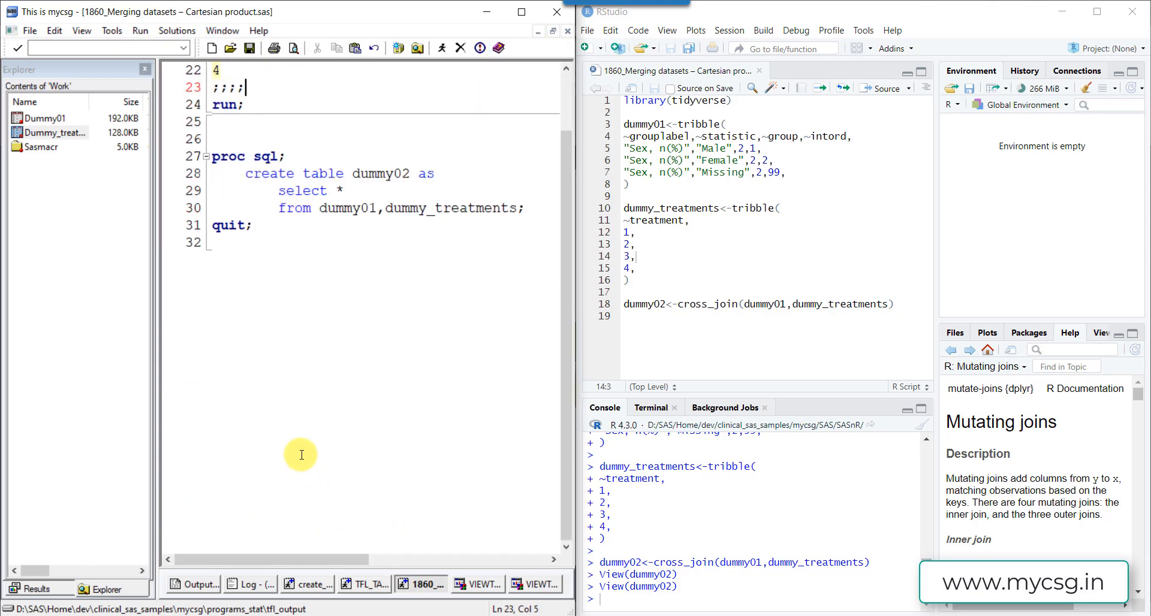
pyautogui.moveTo(267, 263)
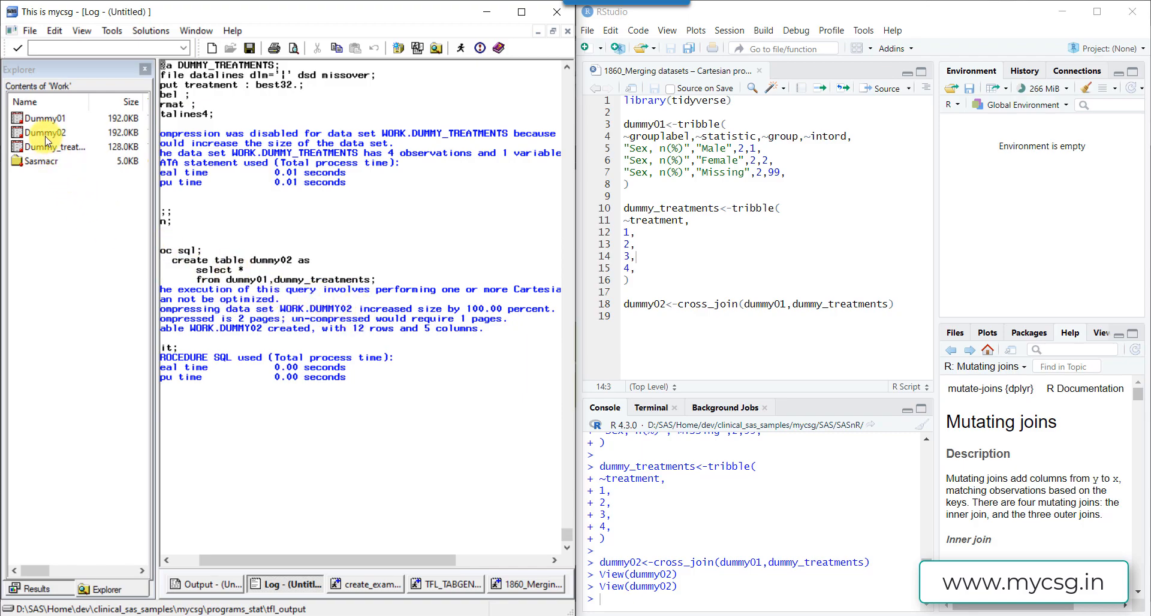
# Step: View Dummy02's 12 rows pairing each statistic with treatments 1 to 4
pyautogui.doubleClick(47, 131)
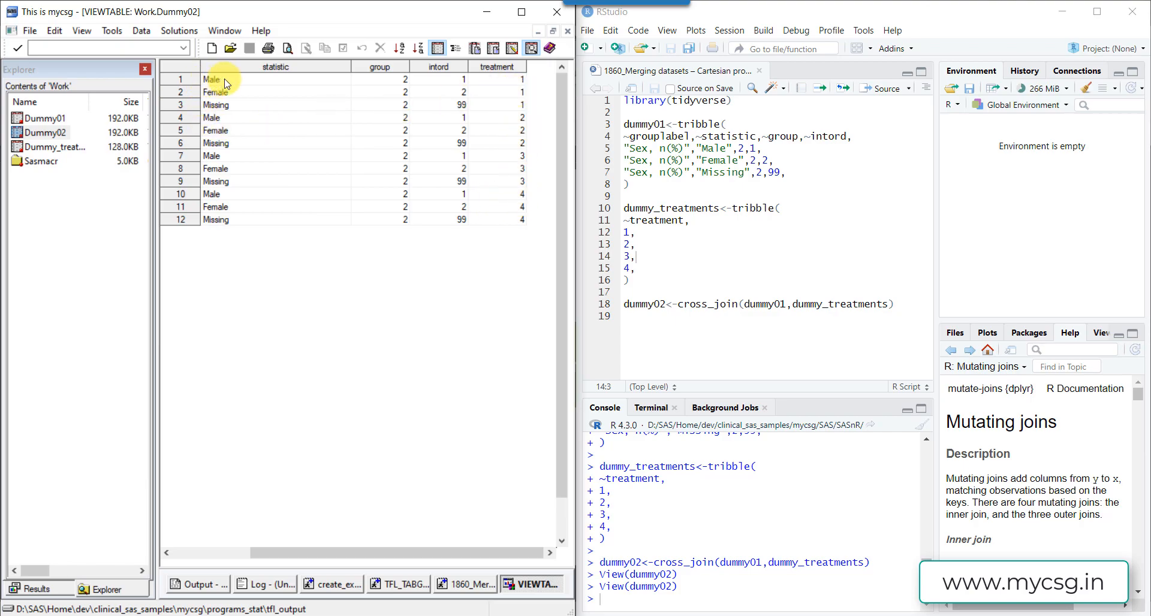
pyautogui.moveTo(522, 199)
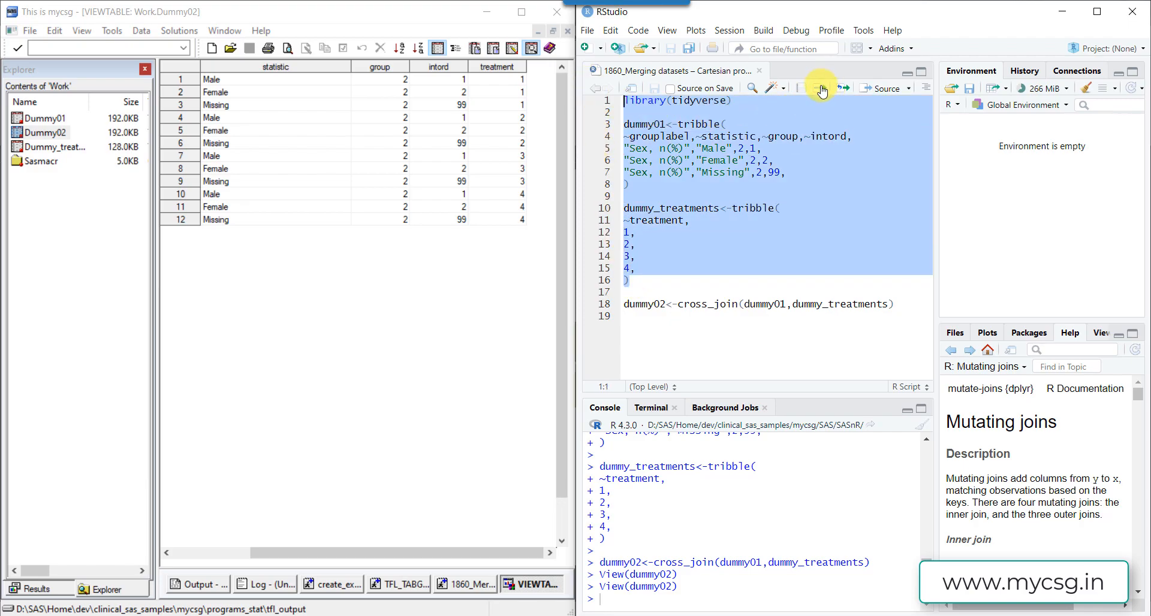
pyautogui.moveTo(821, 88)
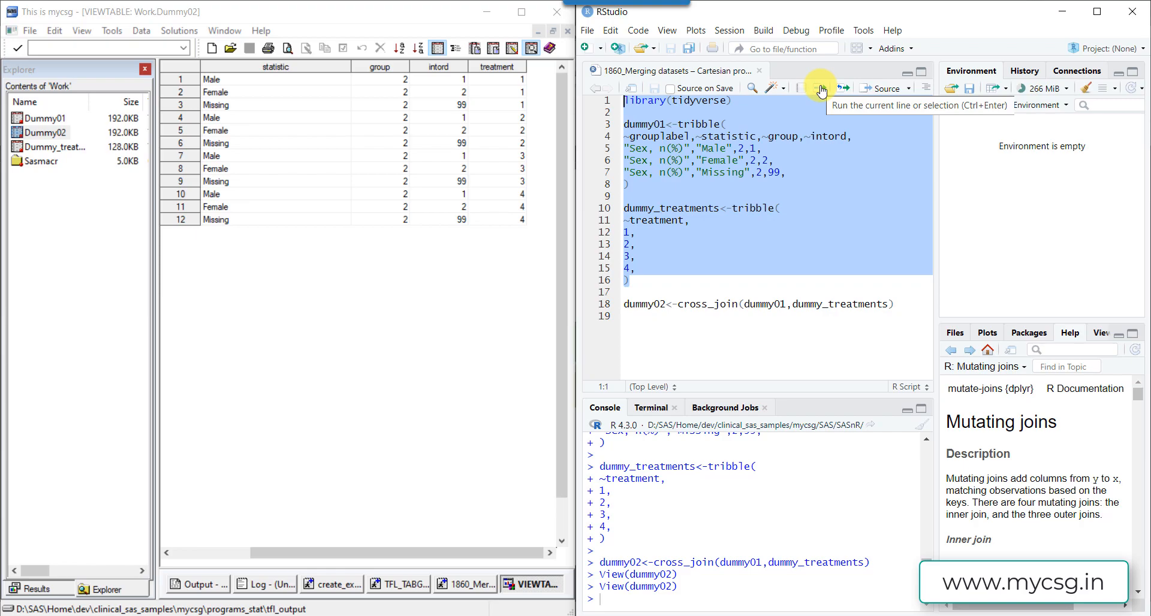
# Step: Run the tribble code building dummy01 (3 obs) and dummy_treatments (4 obs), then return to the script
pyautogui.click(820, 87)
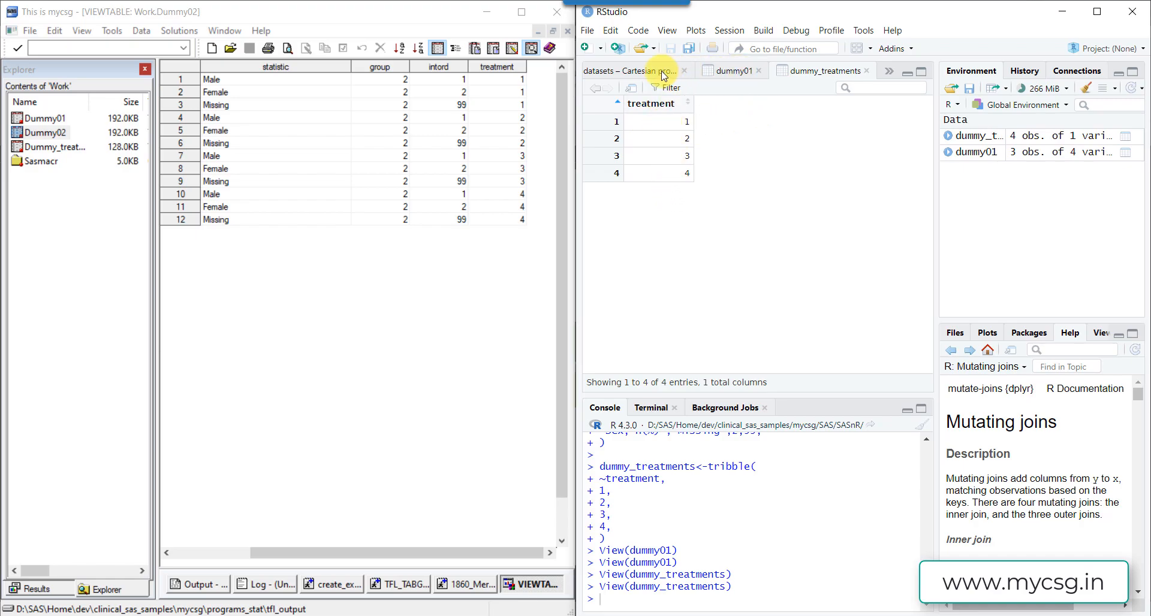
pyautogui.click(653, 71)
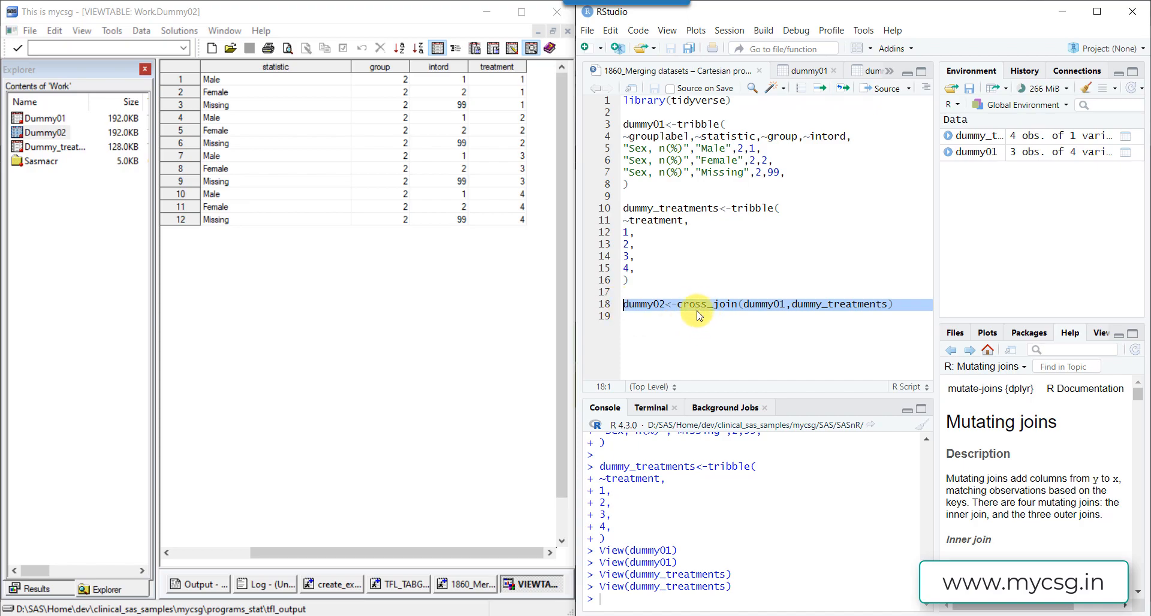
# Step: Run cross_join to build dummy02 and view its 12 rows of 5 variables
pyautogui.click(623, 317)
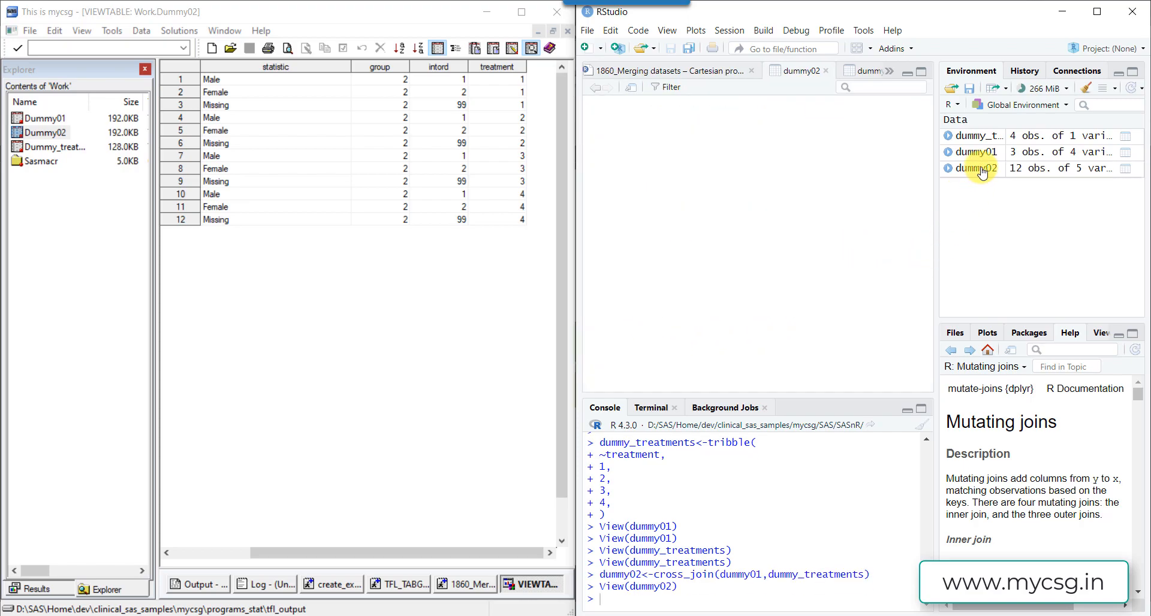
pyautogui.click(796, 71)
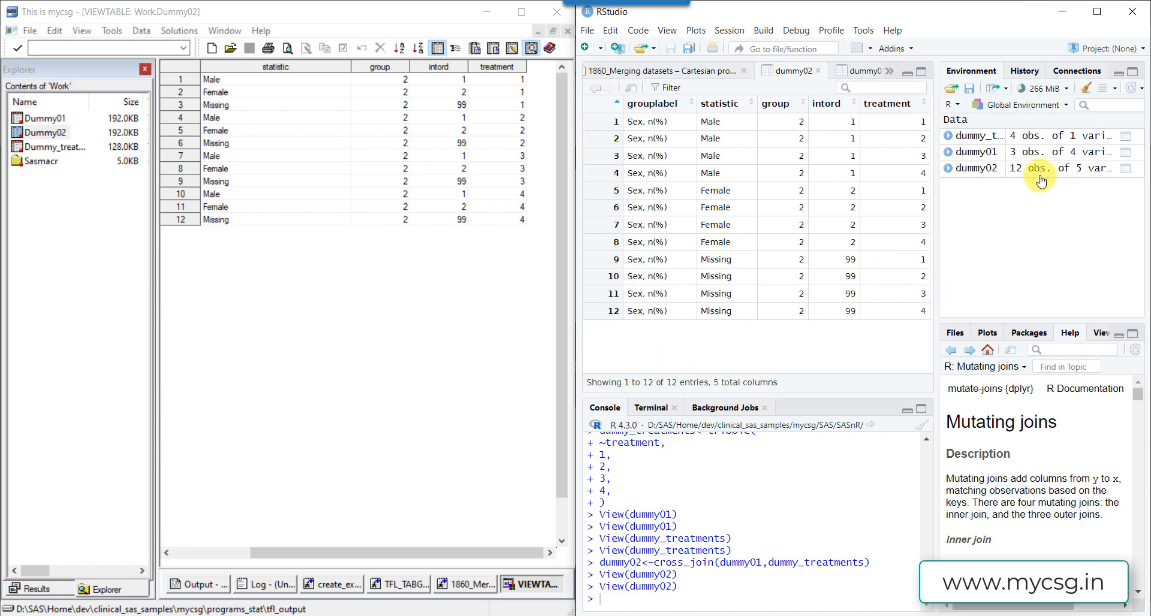
pyautogui.moveTo(1016, 153)
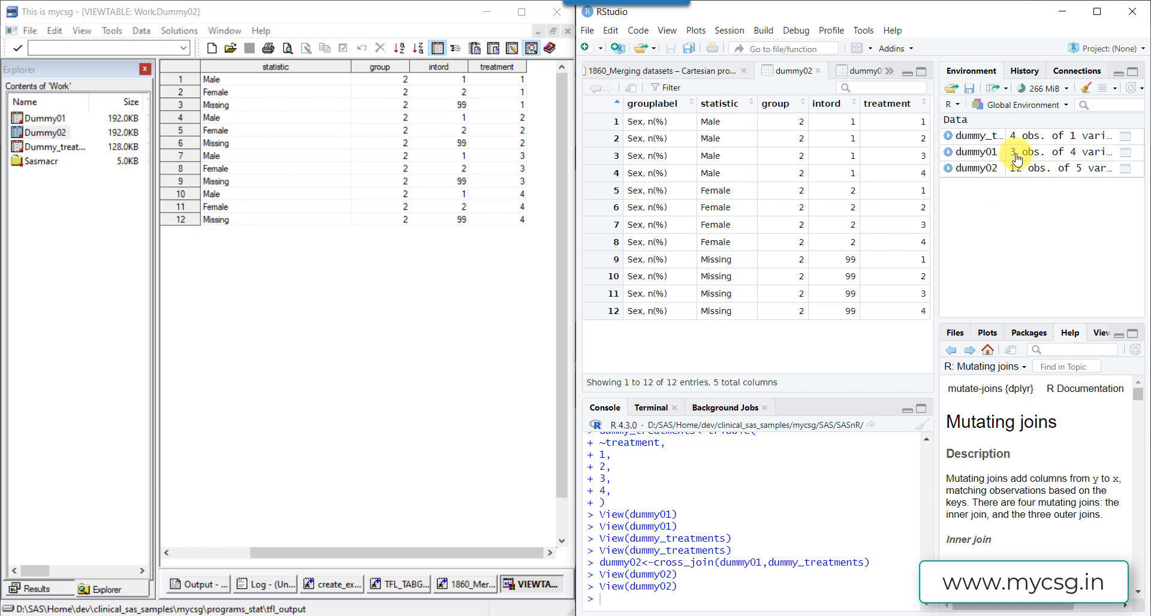
pyautogui.moveTo(1013, 144)
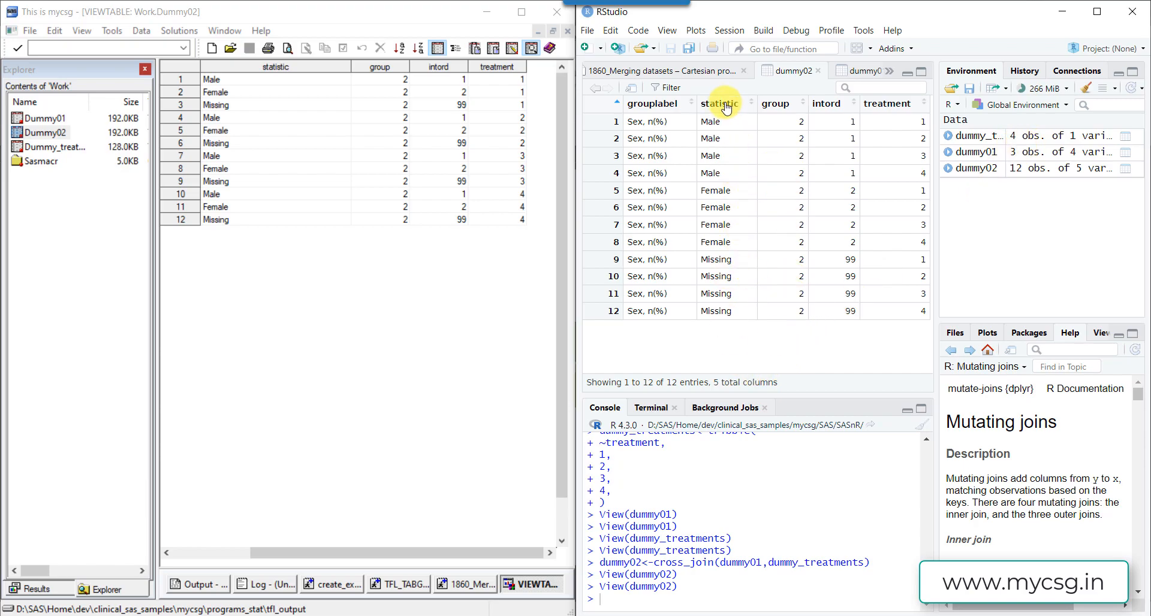
pyautogui.moveTo(729, 141)
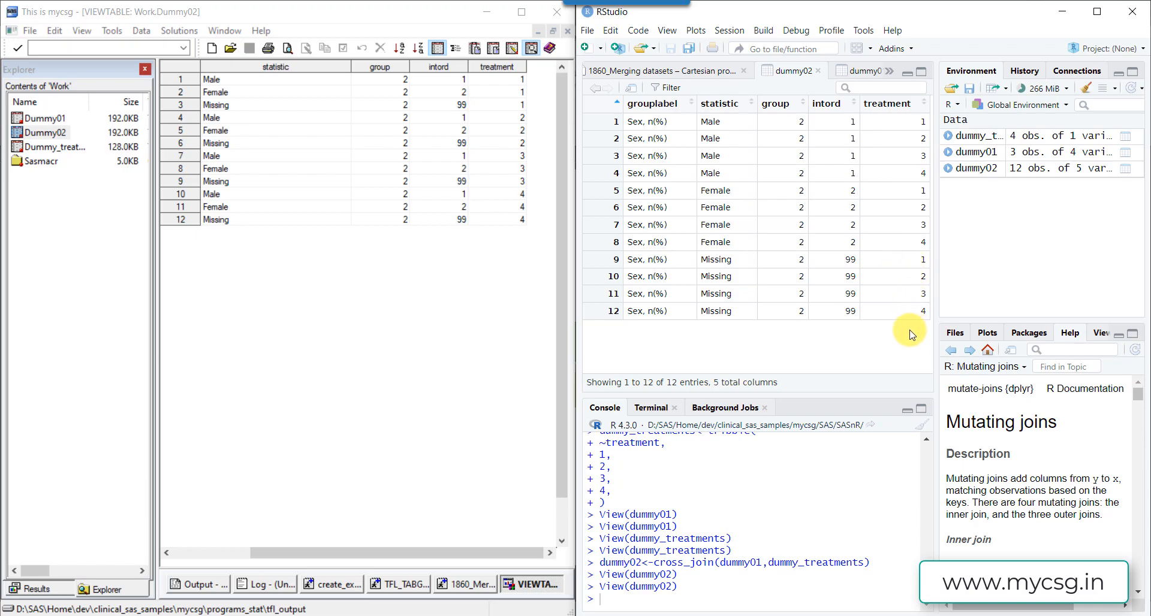
pyautogui.moveTo(754, 156)
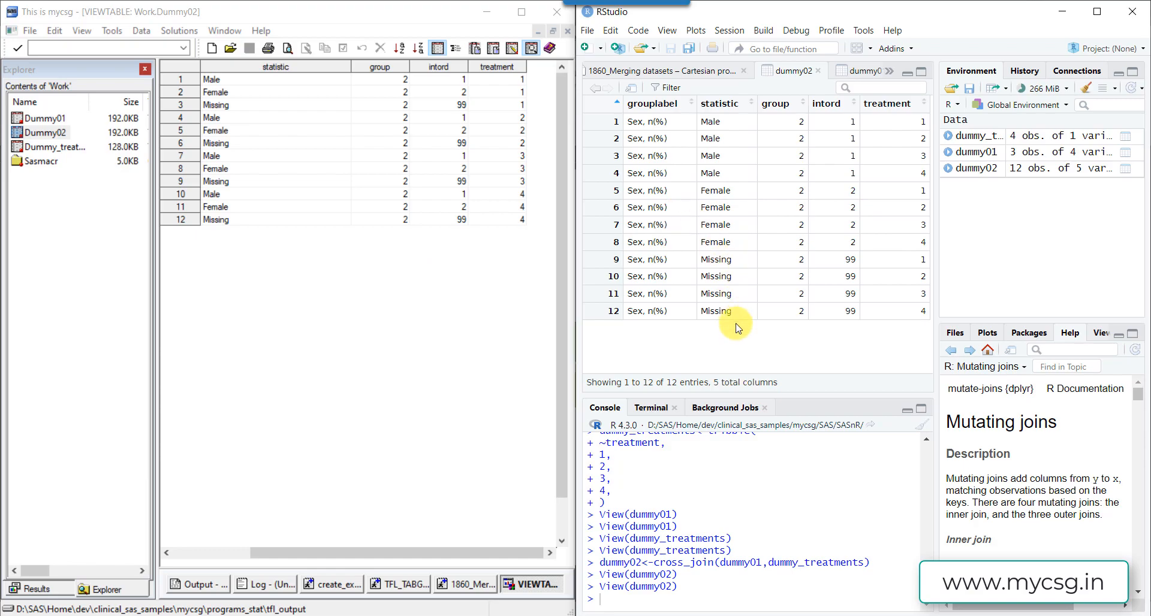
pyautogui.moveTo(762, 328)
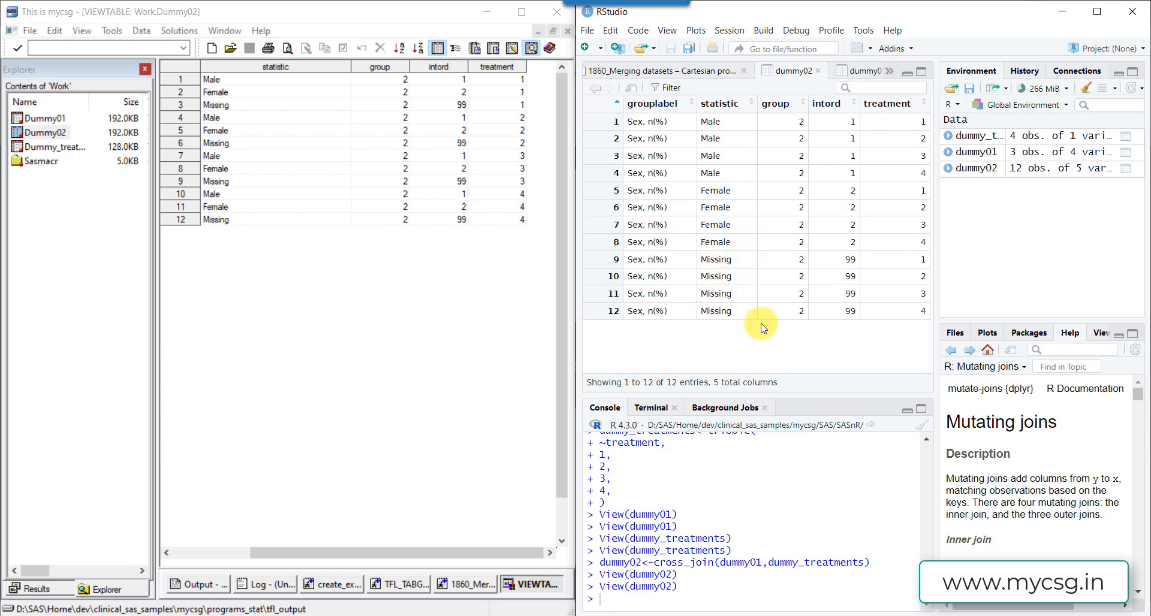
pyautogui.moveTo(799, 284)
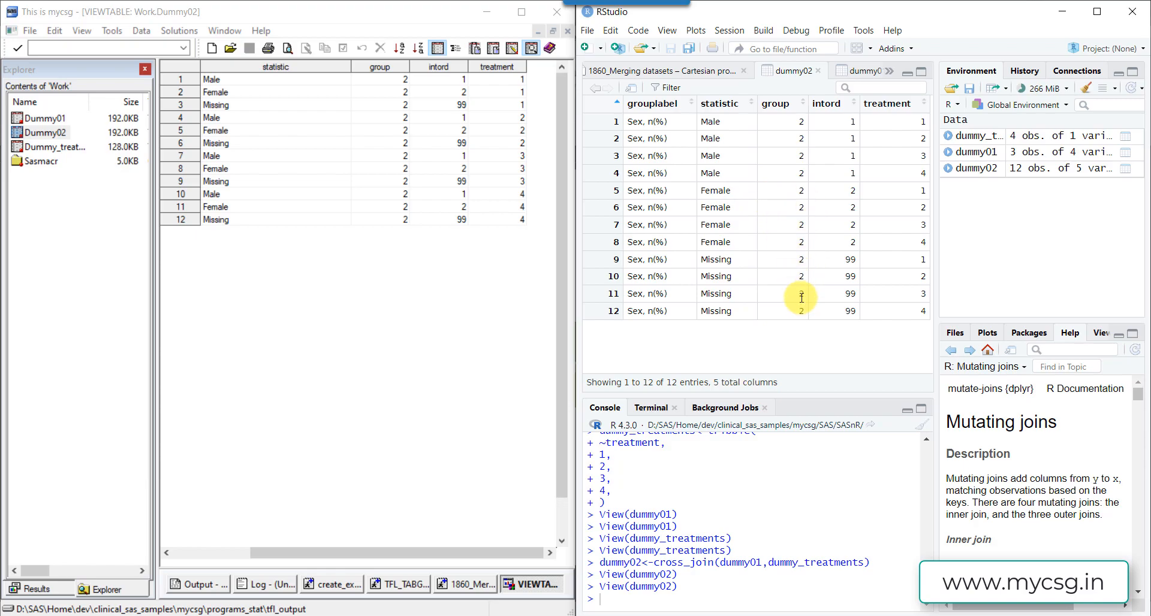
pyautogui.moveTo(420, 225)
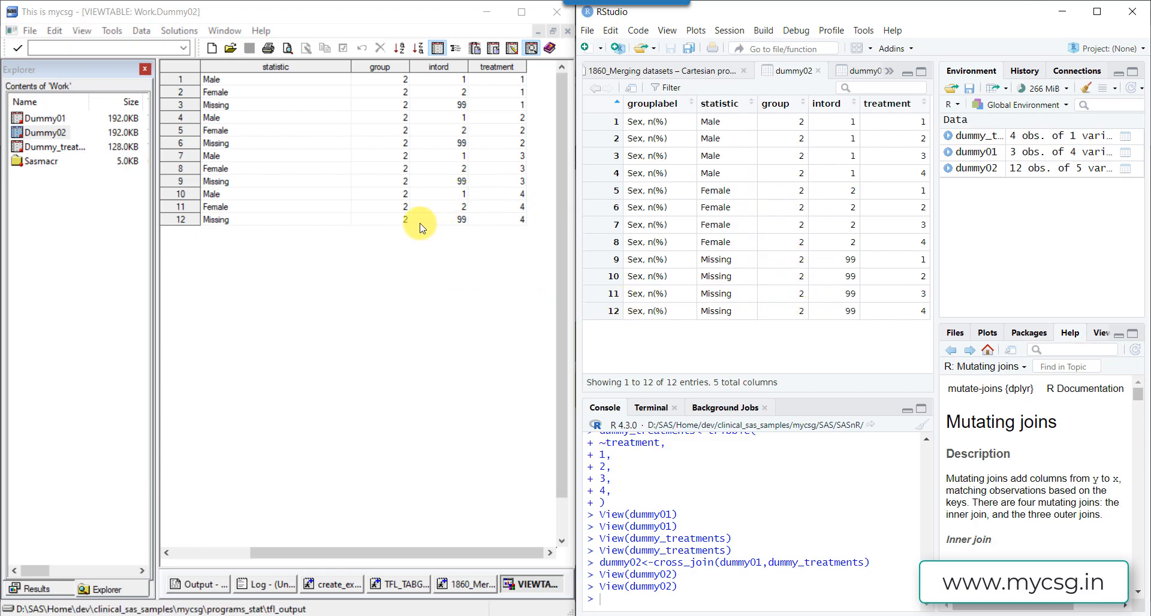
pyautogui.moveTo(317, 304)
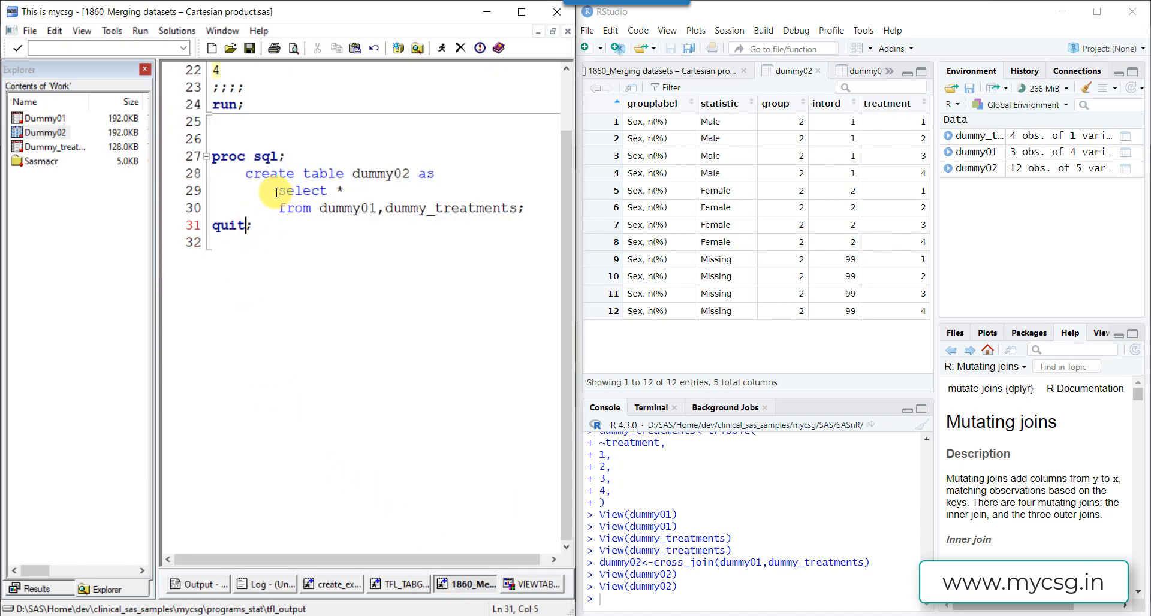
pyautogui.moveTo(277, 376)
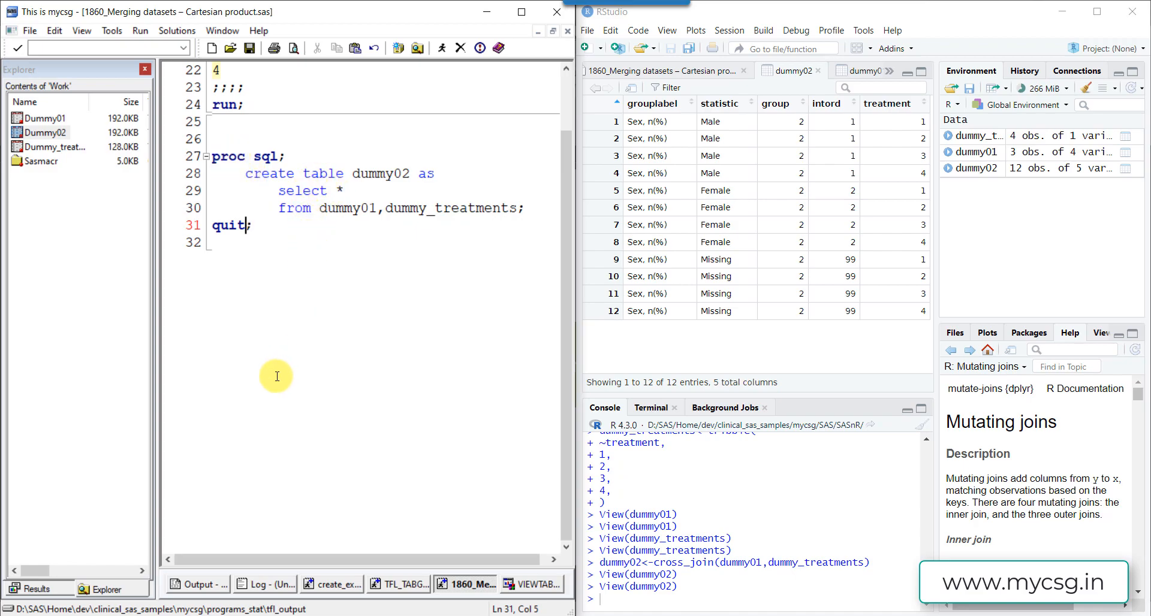
pyautogui.moveTo(221, 270)
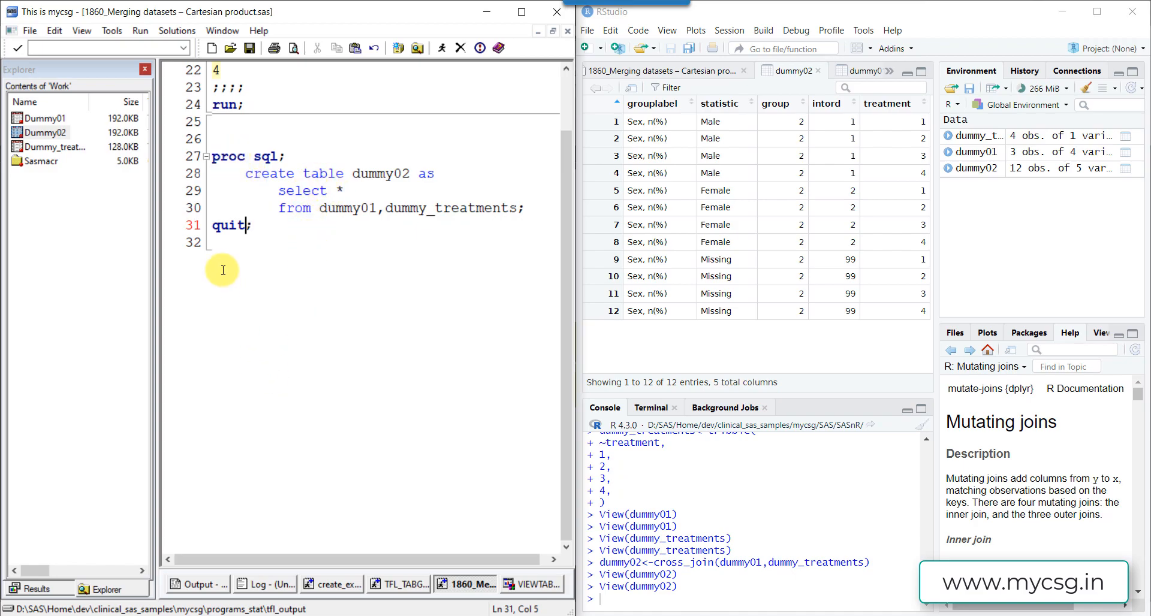
pyautogui.moveTo(289, 264)
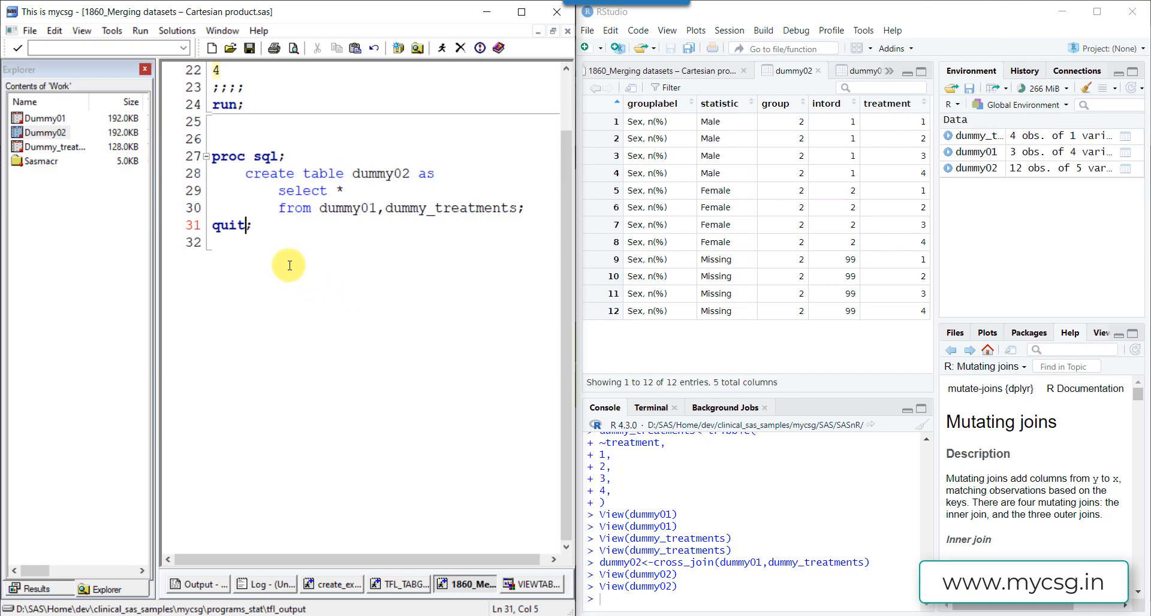
pyautogui.moveTo(323, 267)
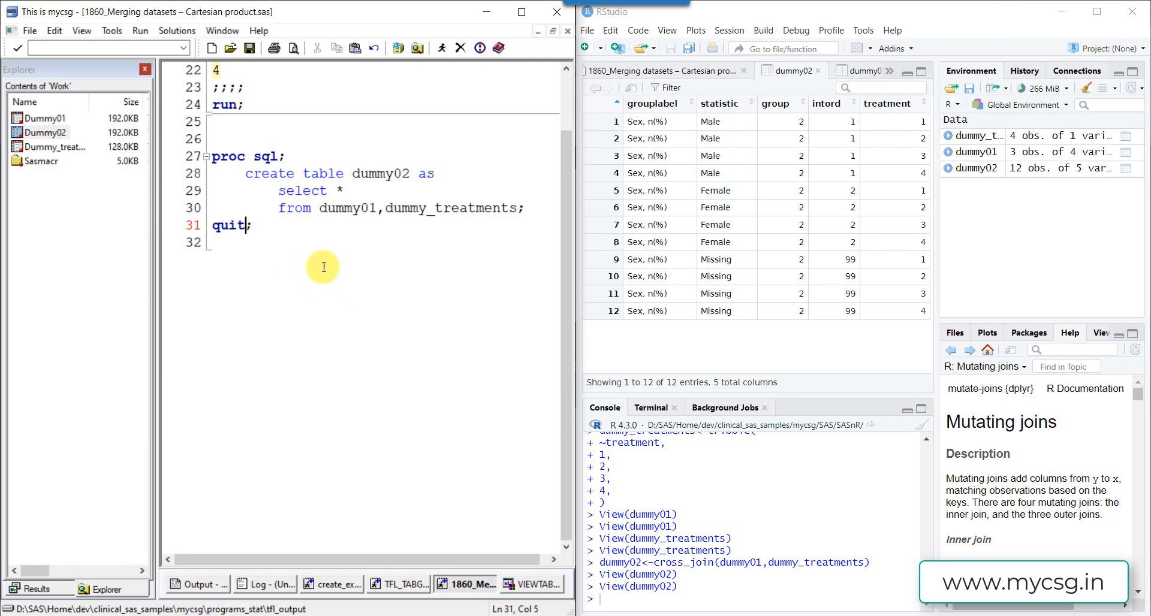
pyautogui.moveTo(341, 269)
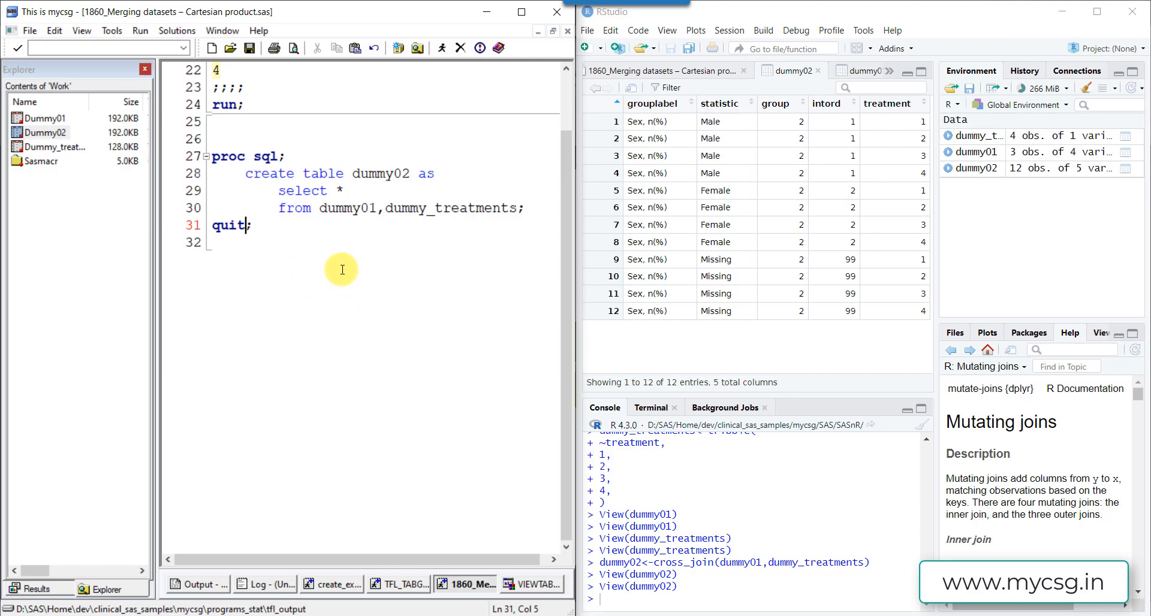